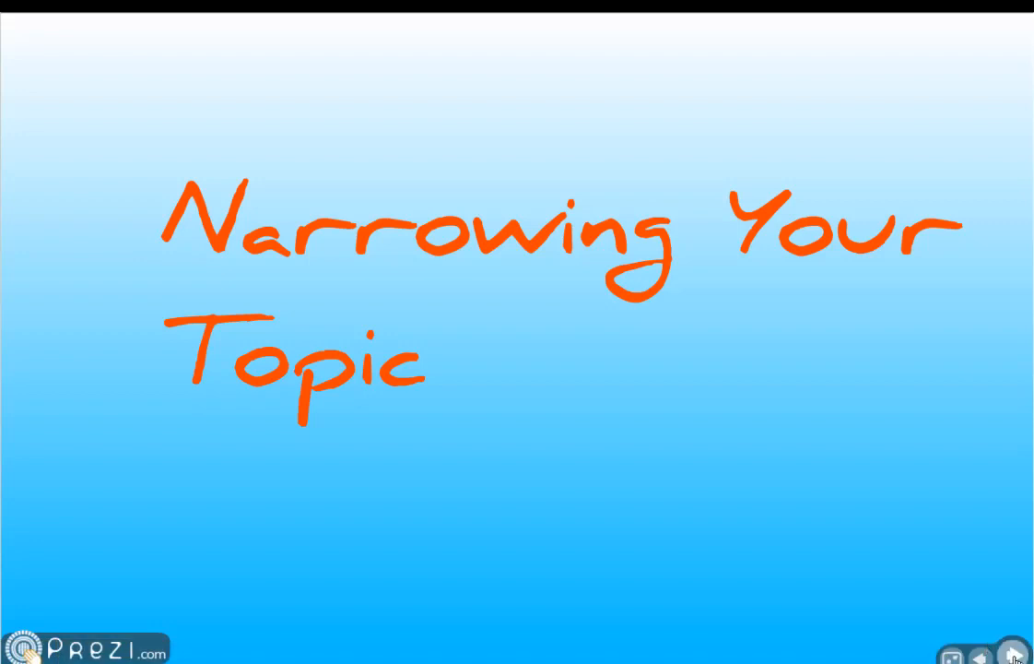
Advance from the Narrowing Your Topic title through Talk with friends and family to weighing their ideas.
left_click(1011, 653)
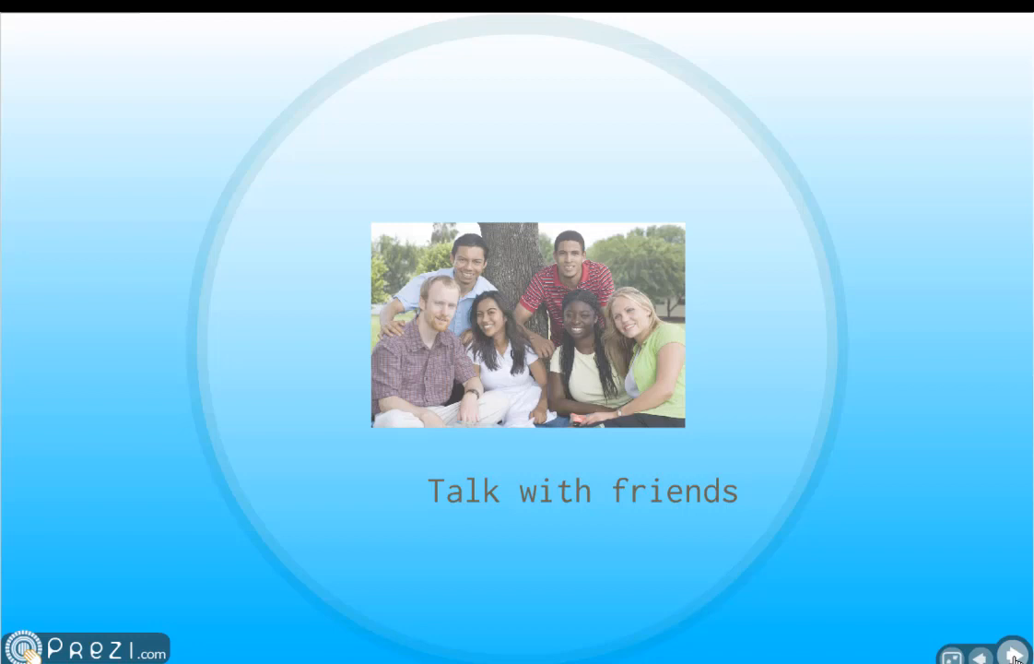
left_click(1014, 649)
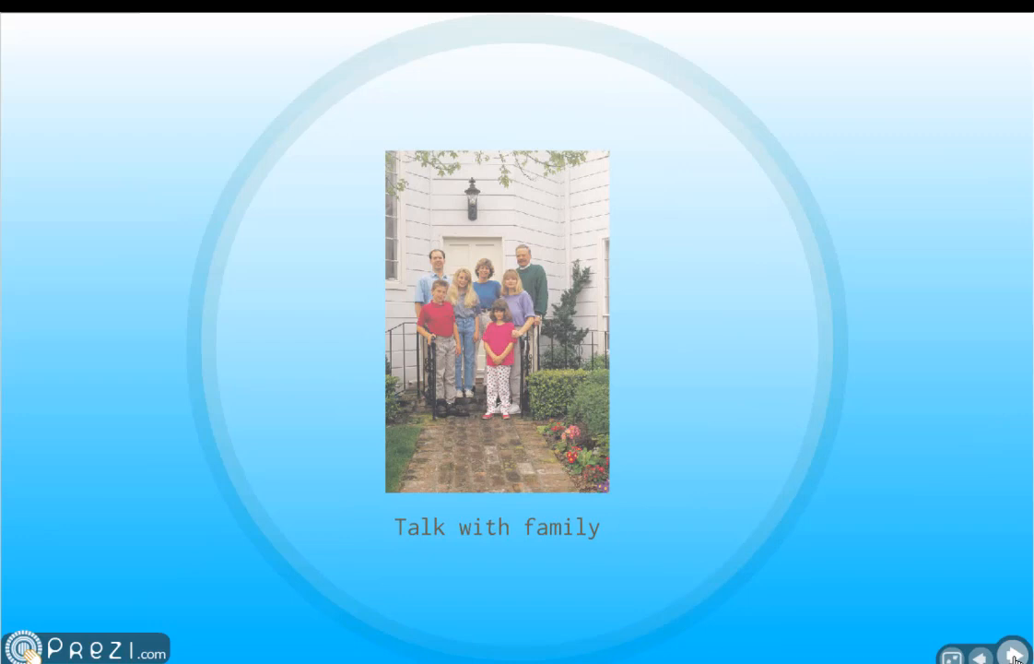
left_click(1014, 649)
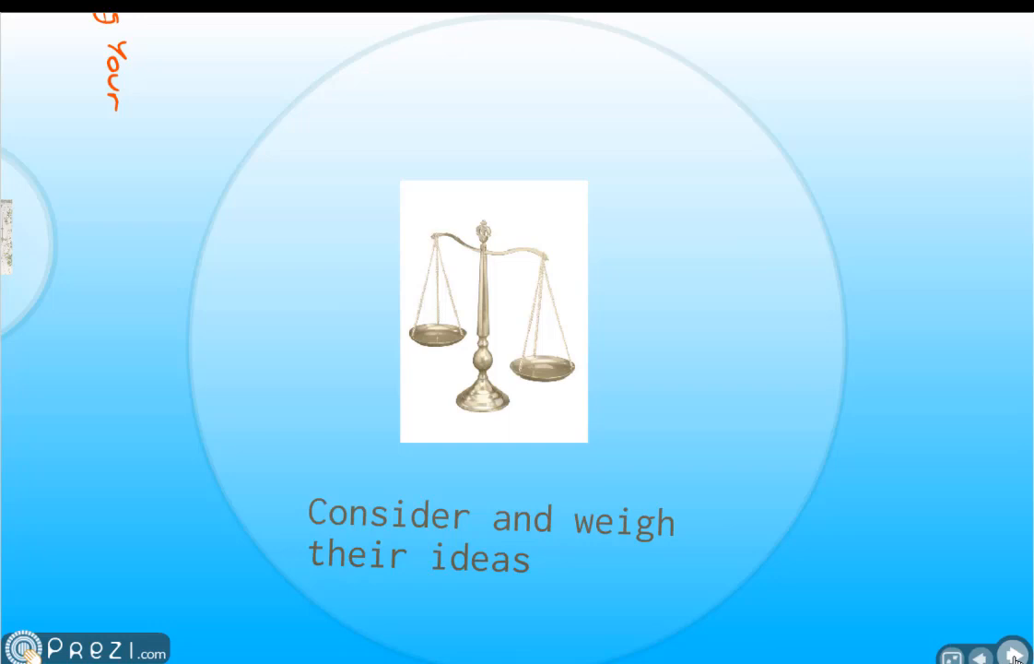
Continue past Brainstorm to the Read Encyclopedia articles frame.
left_click(1011, 653)
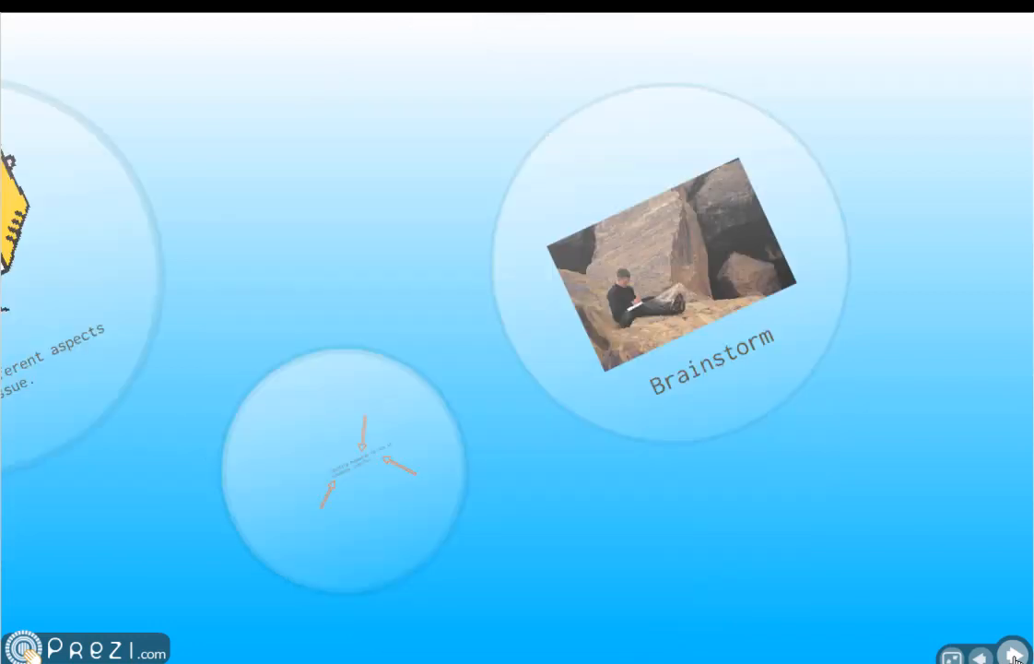
left_click(1012, 653)
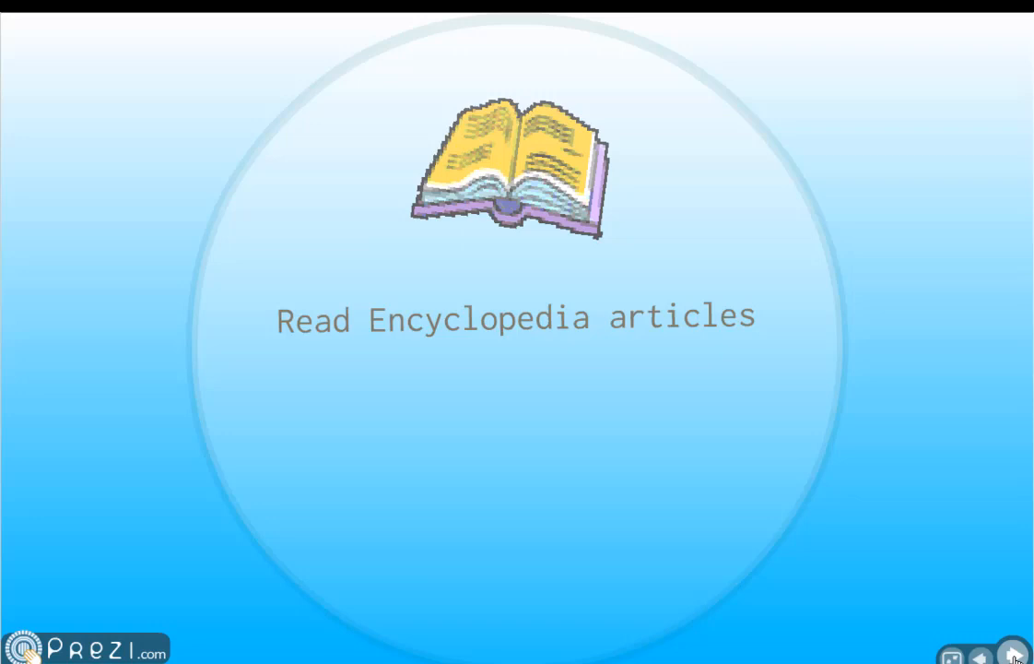
Show Learn different aspects of the issue, then pull back to the overview of all bubbles.
left_click(1014, 651)
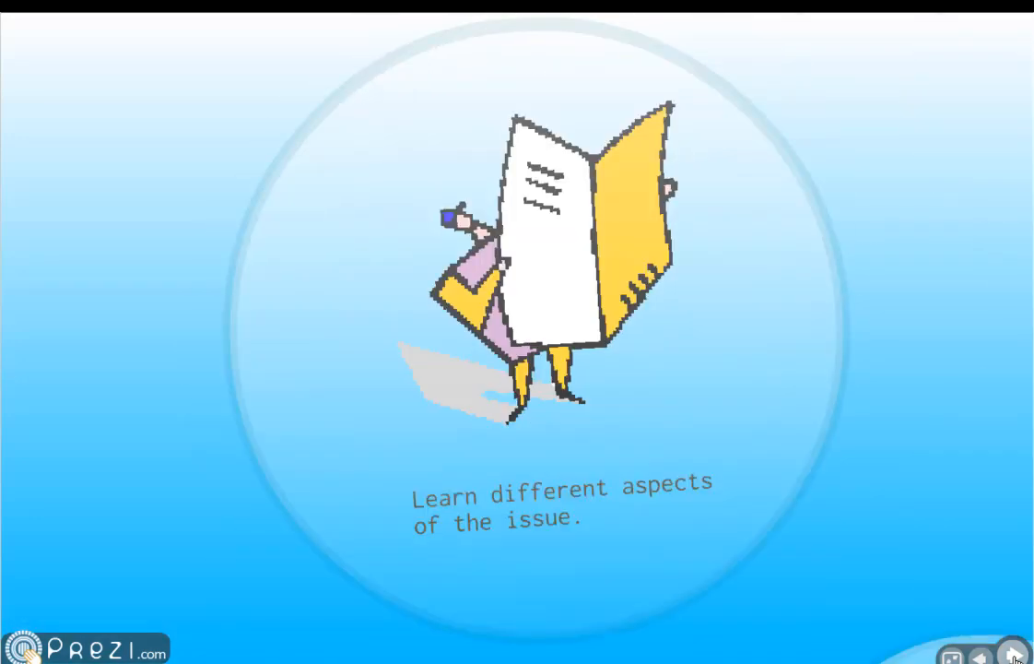
left_click(1014, 656)
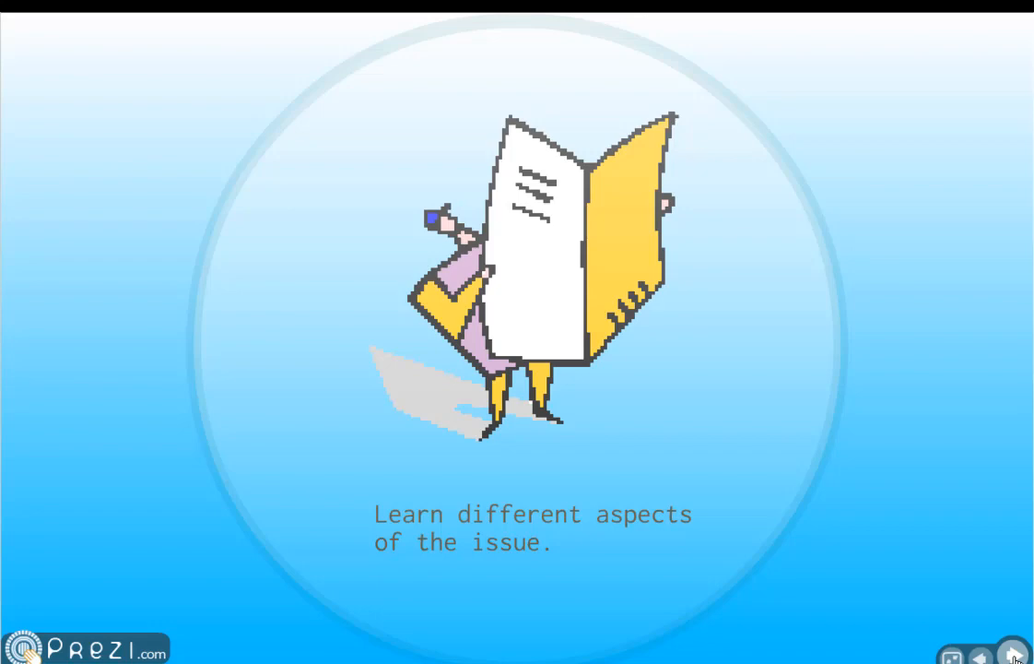
left_click(1010, 649)
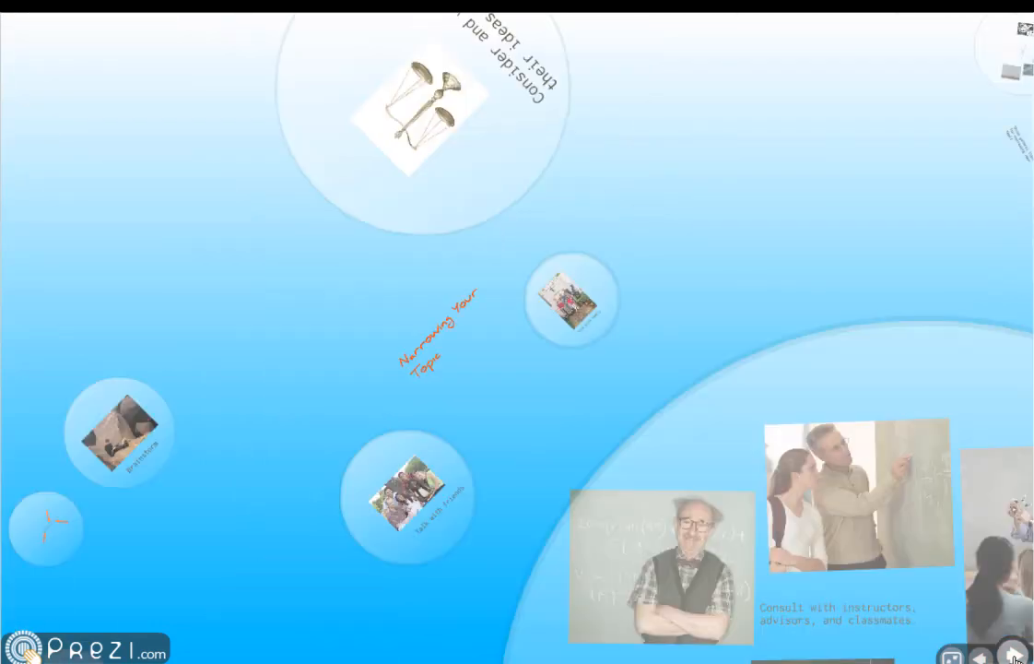
Advance through Three general tips to the By Time Period frame.
left_click(1010, 654)
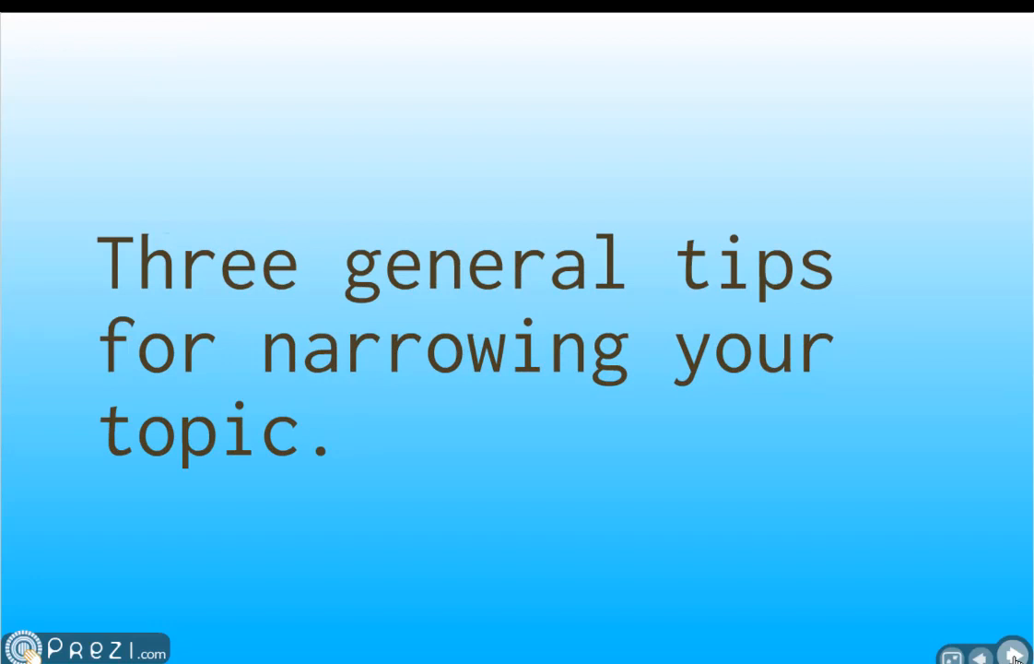
left_click(1014, 653)
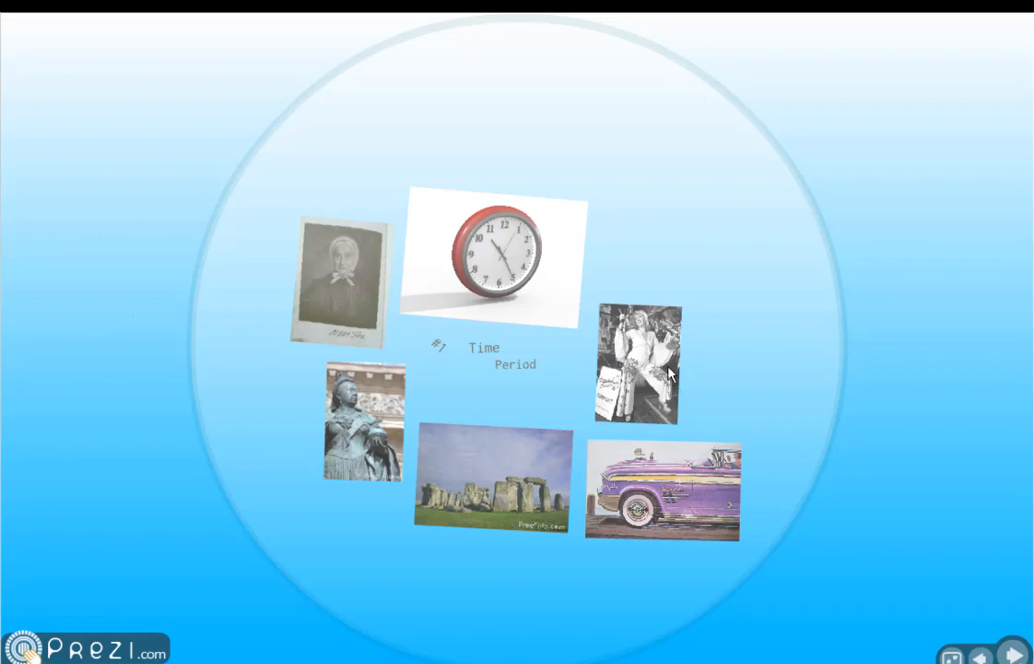
mouse_move(501, 520)
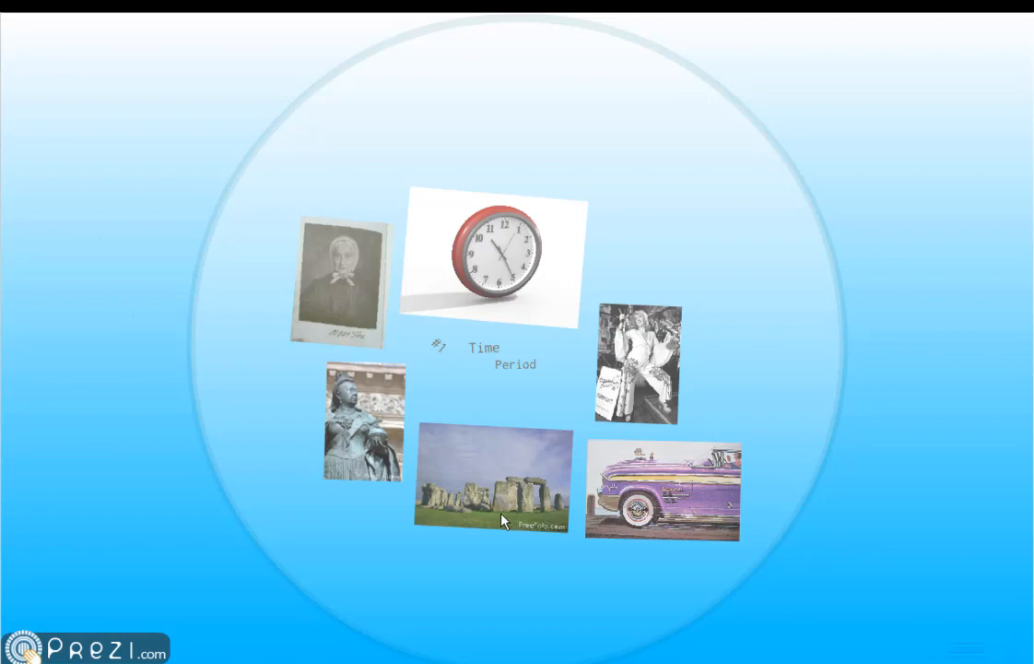
mouse_move(601, 561)
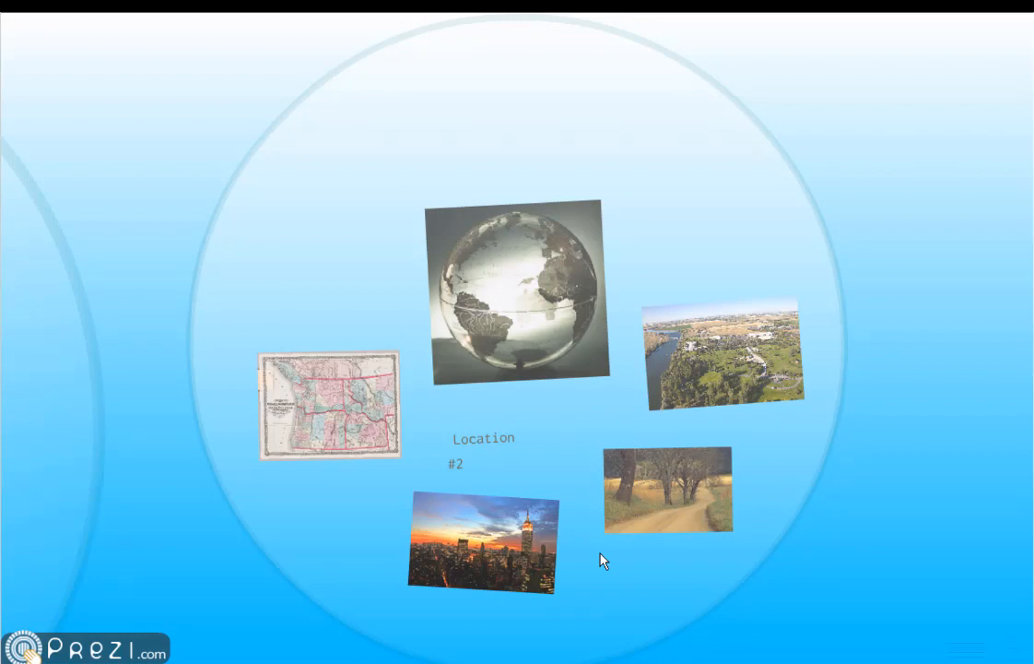
mouse_move(606, 564)
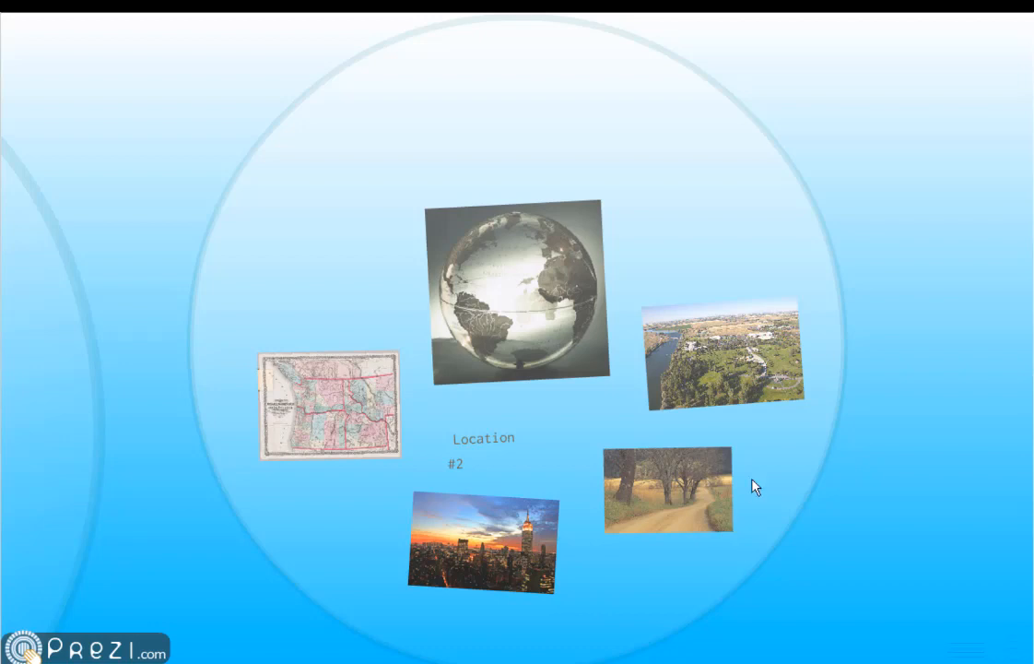
mouse_move(737, 361)
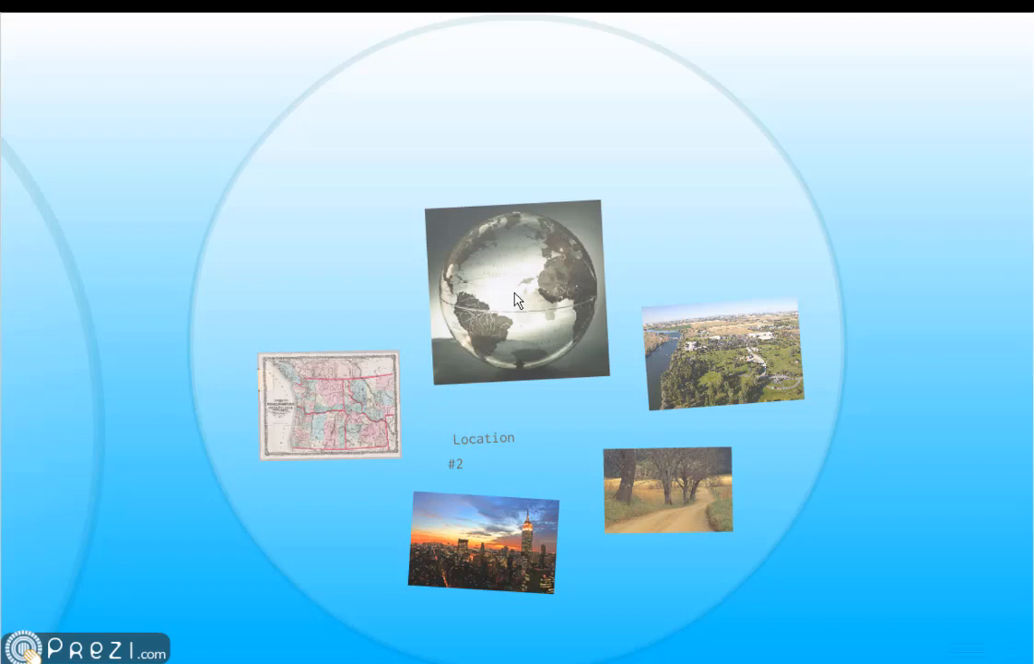
mouse_move(516, 332)
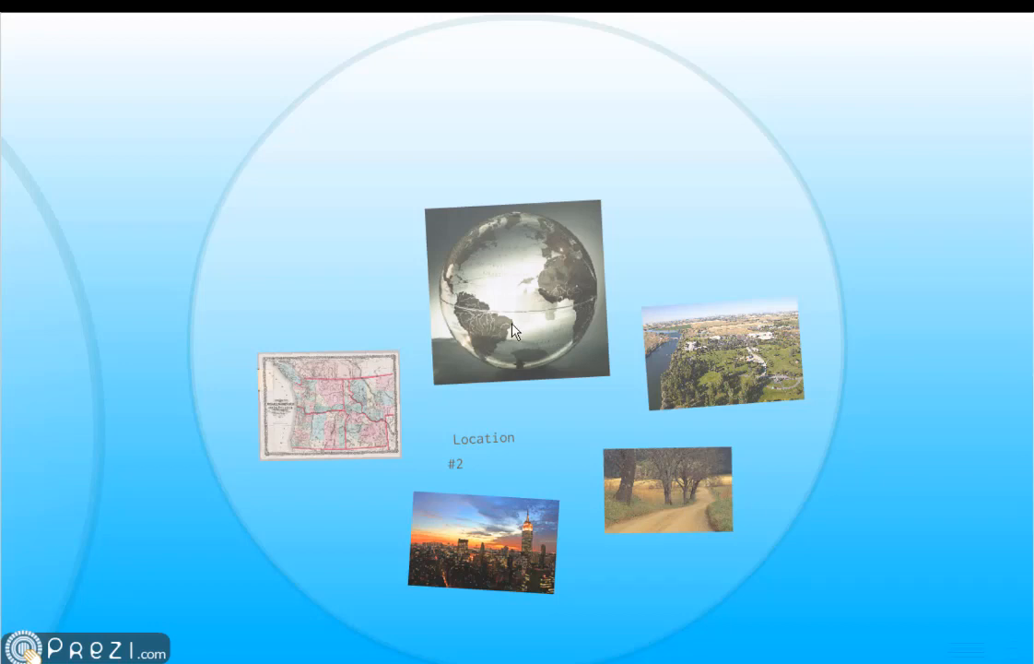